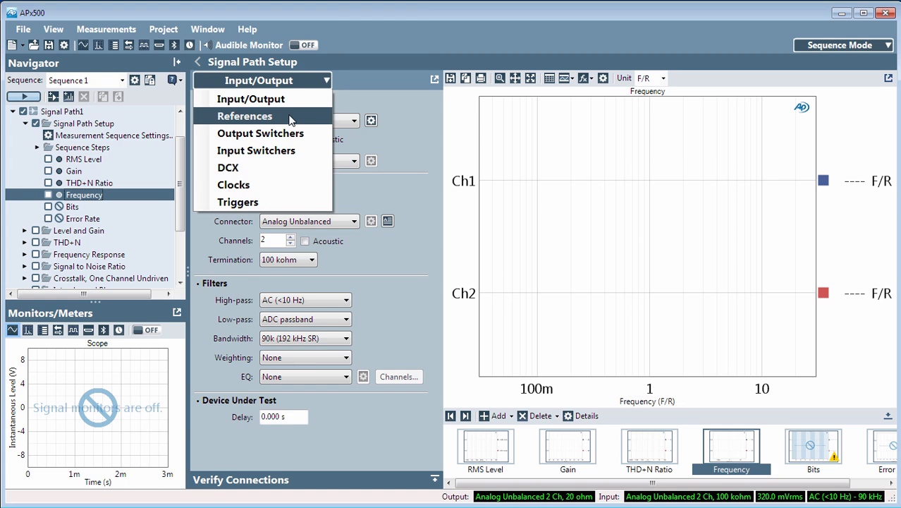
- Switch the Signal Path Setup panel selector to the References page
left_click(245, 116)
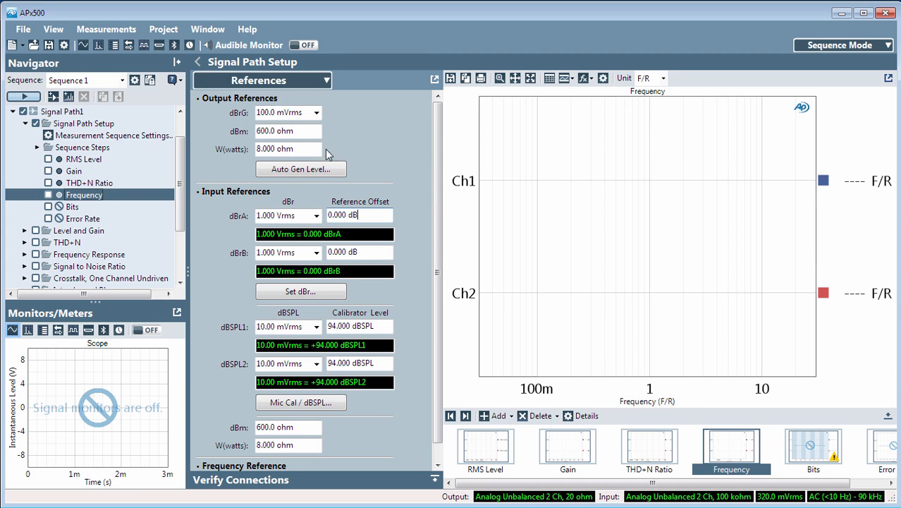
mouse_move(238, 128)
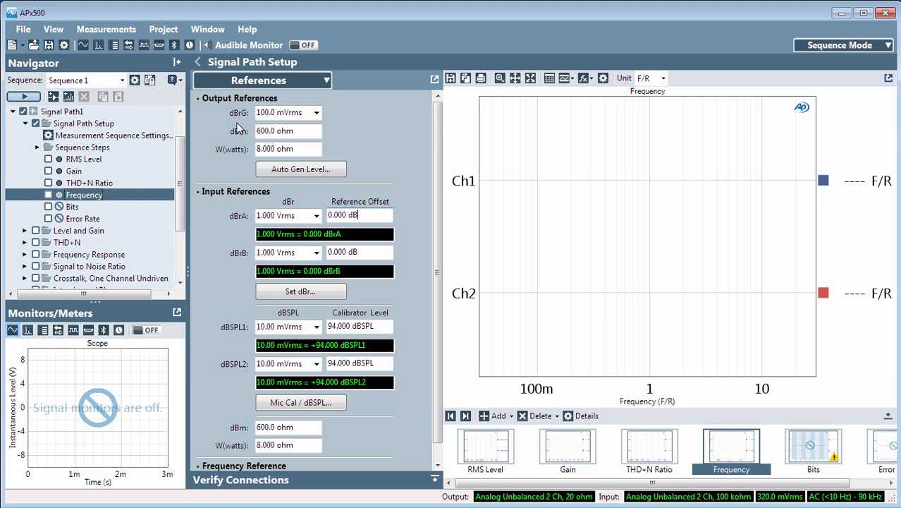
mouse_move(261, 144)
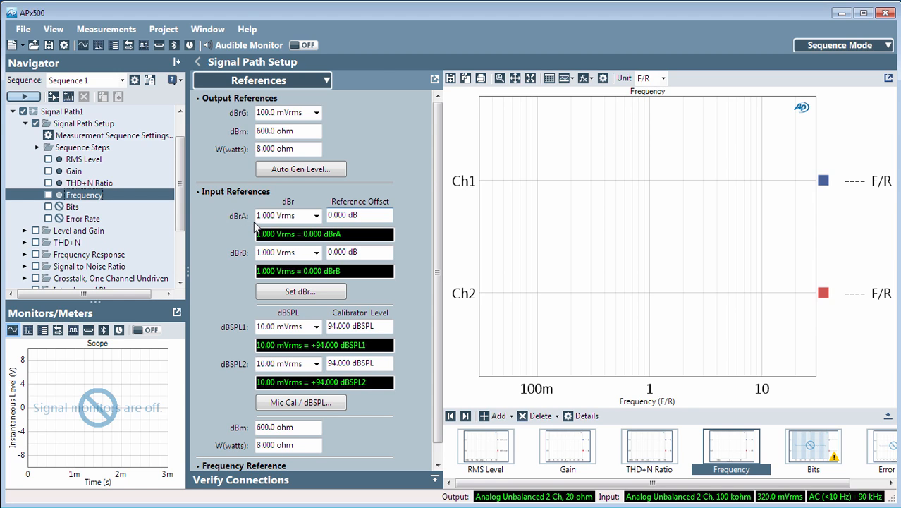
mouse_move(245, 227)
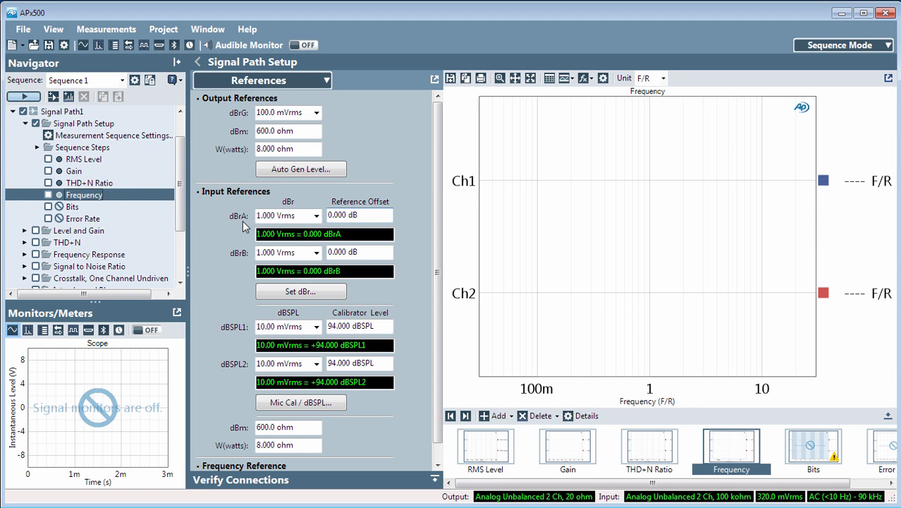
- Change the Frequency Reference from 1.00000 kHz to 500.000 Hz
scroll("down", 3)
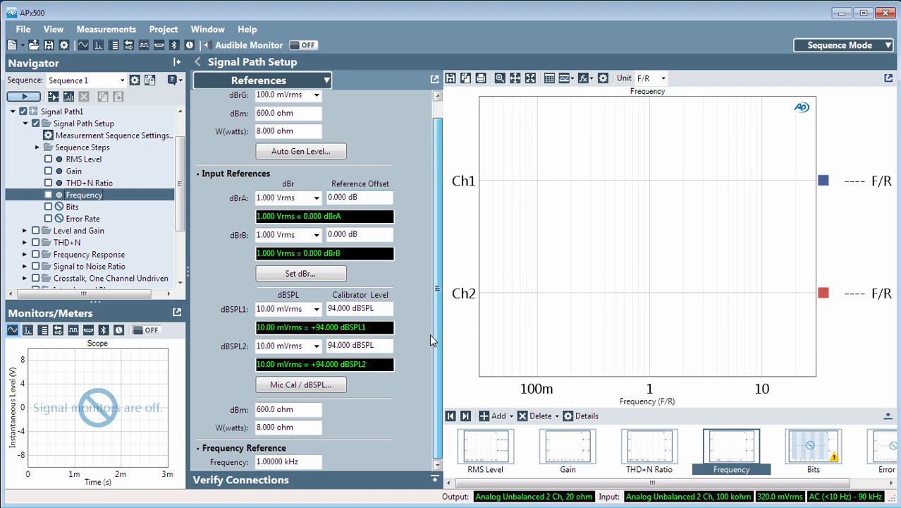
left_click(288, 461)
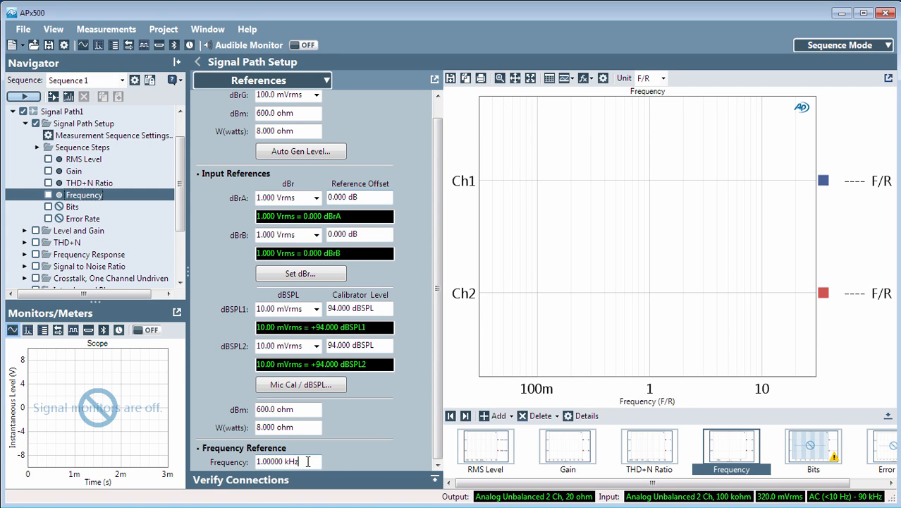
type("5")
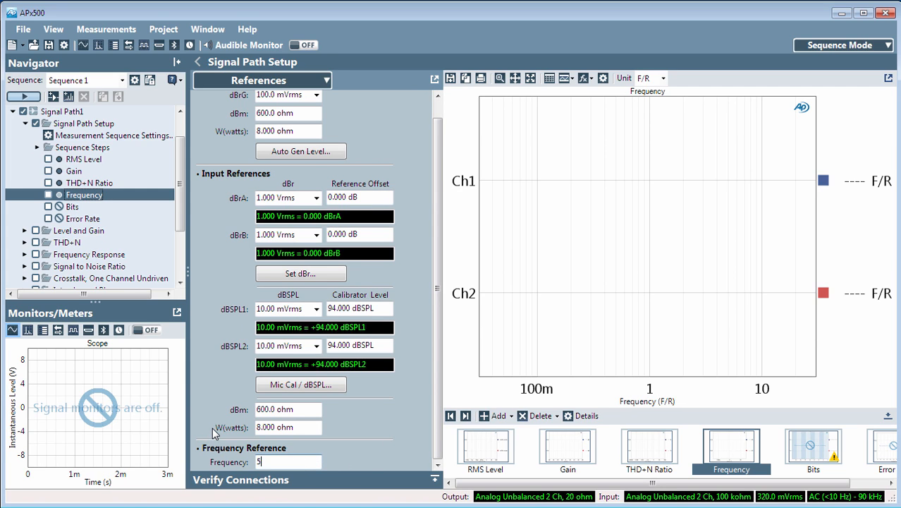
type("500.000 Hz")
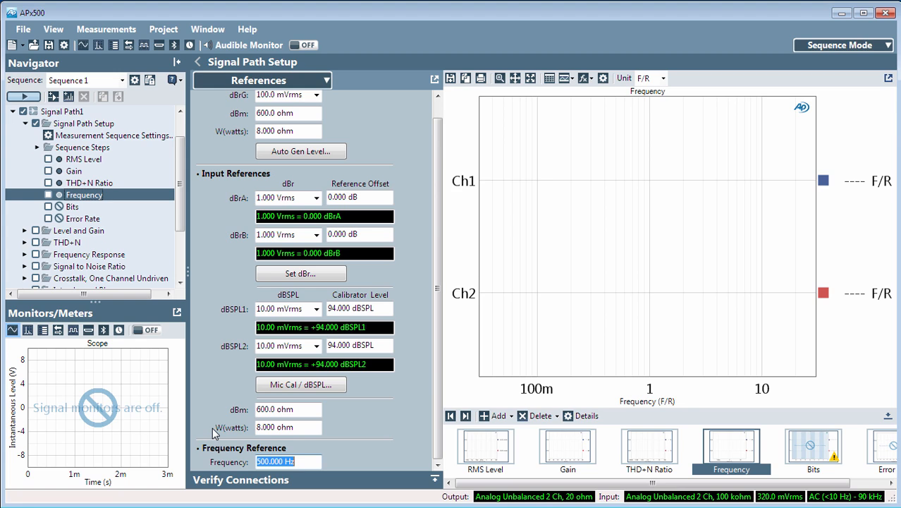
mouse_move(670, 420)
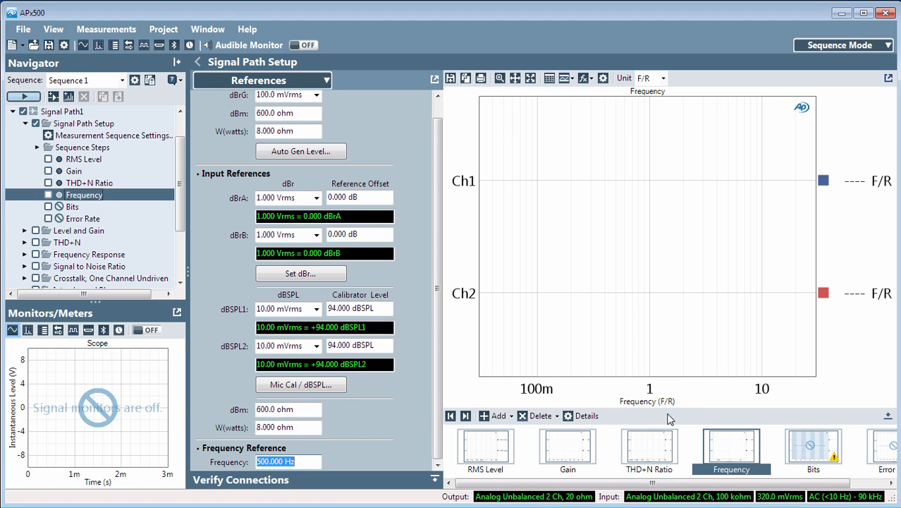
mouse_move(655, 400)
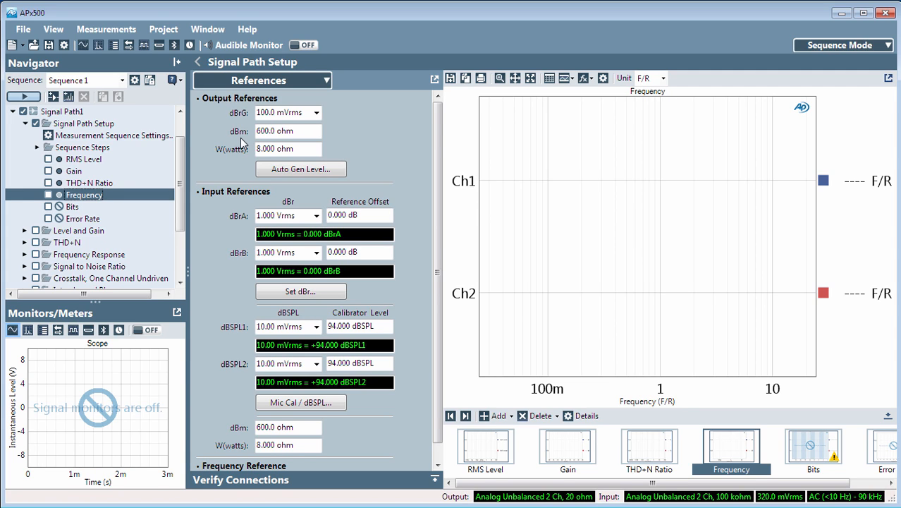
mouse_move(236, 165)
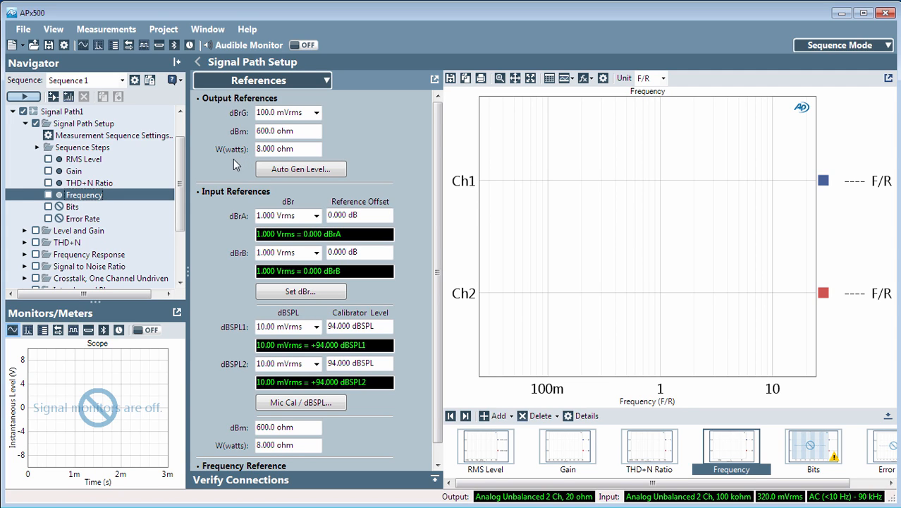
mouse_move(225, 161)
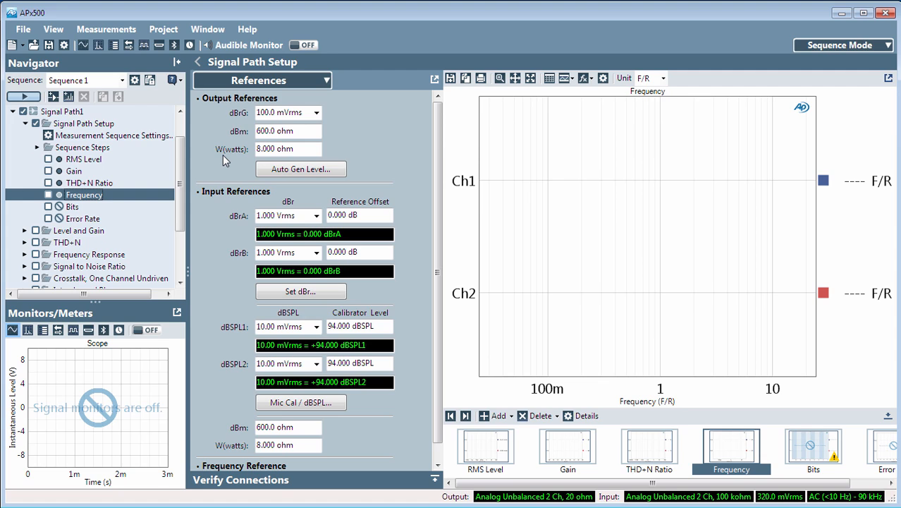
- Set the W(watts) reference to 4 ohm and choose Regulate THD+N in Auto Gen Level
left_click(287, 149)
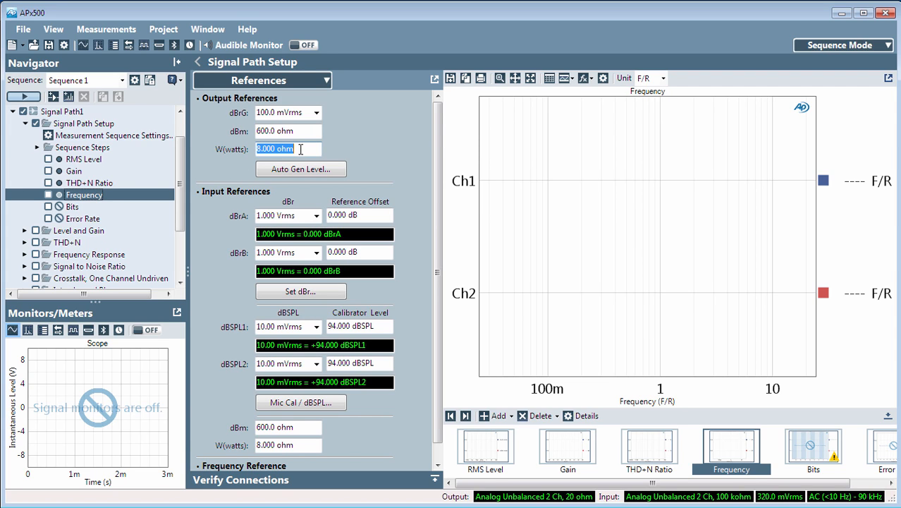
type("4")
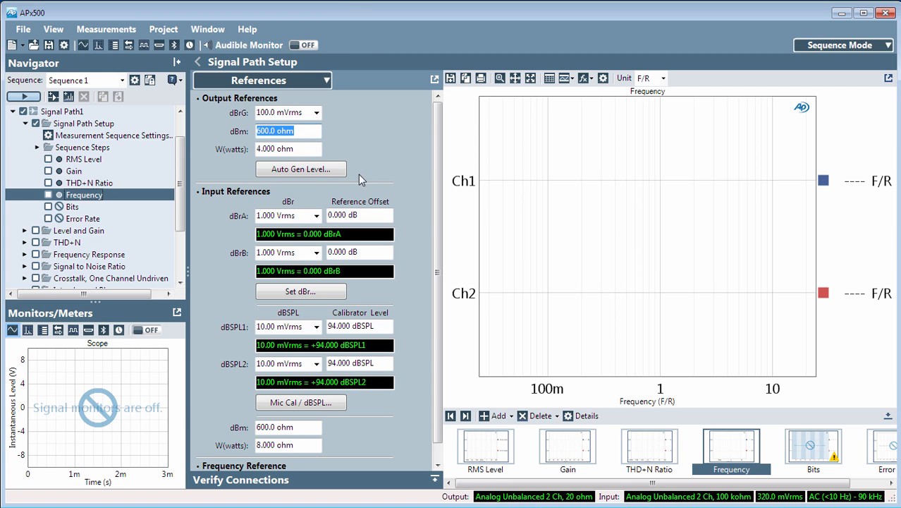
left_click(301, 169)
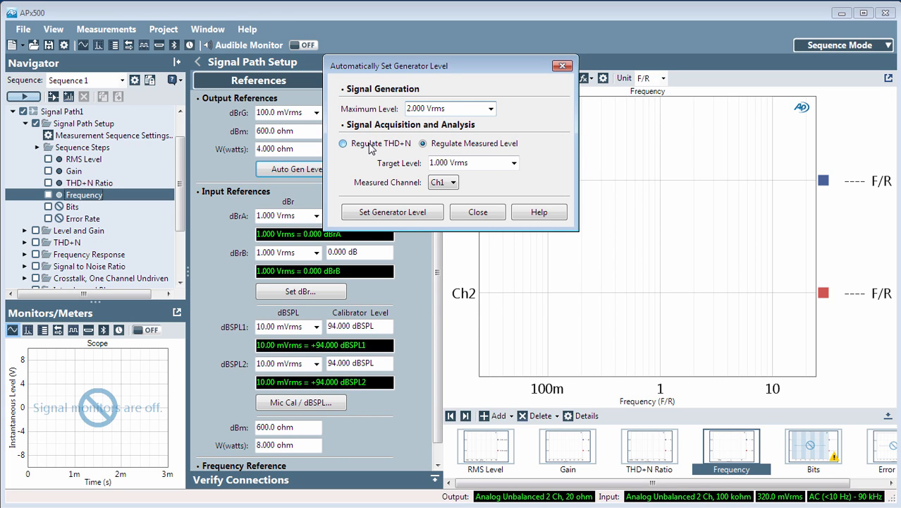
left_click(343, 143)
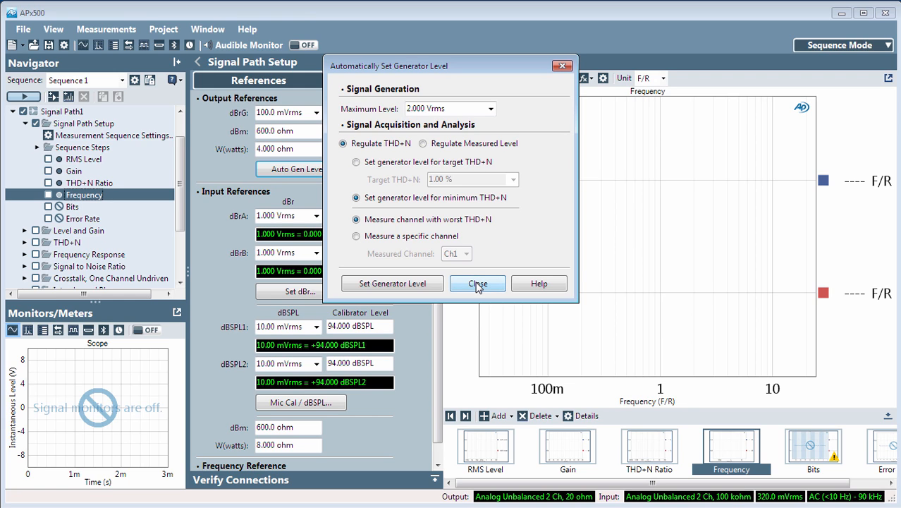
left_click(477, 283)
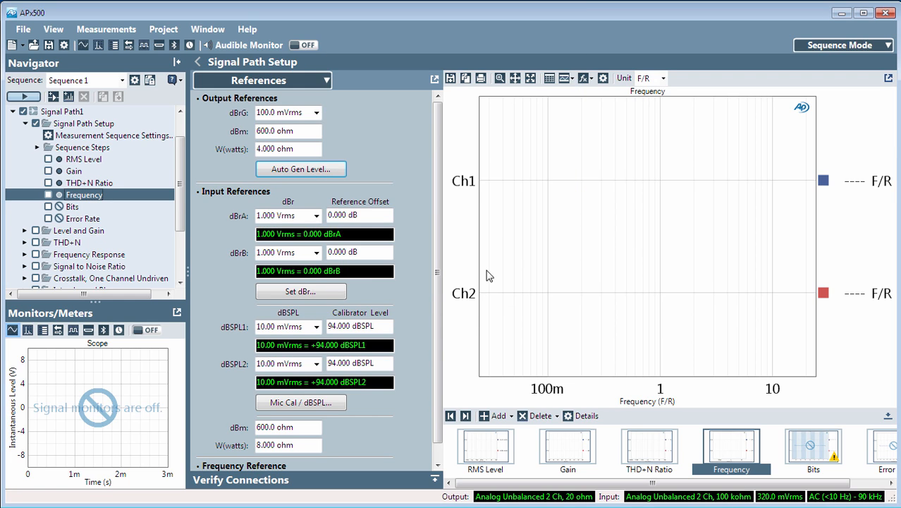
mouse_move(371, 144)
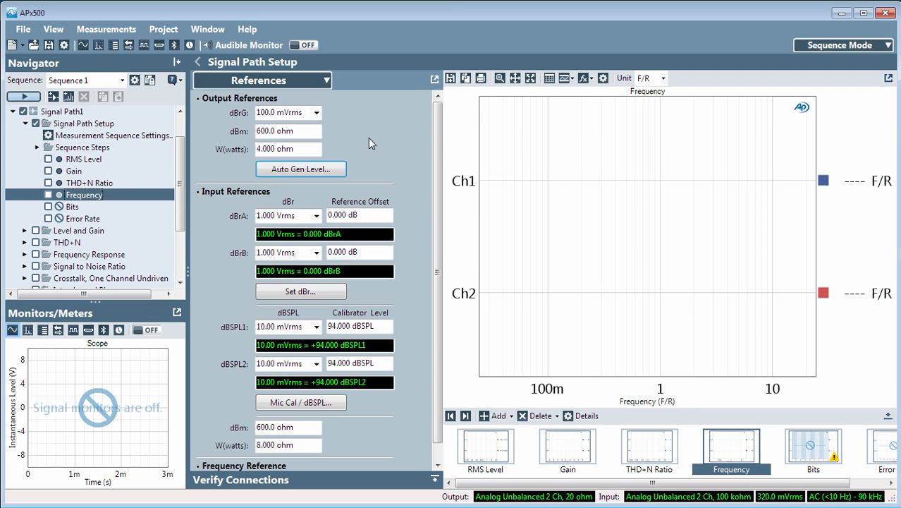
mouse_move(216, 206)
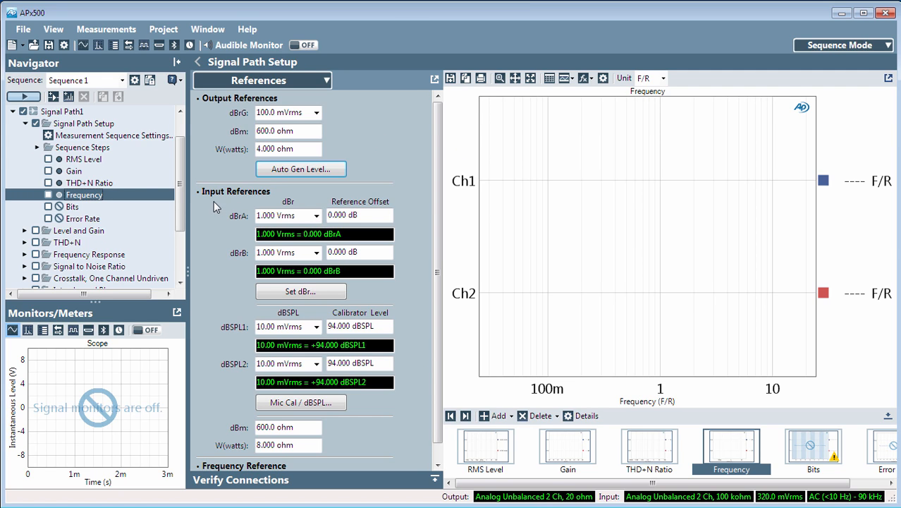
mouse_move(241, 233)
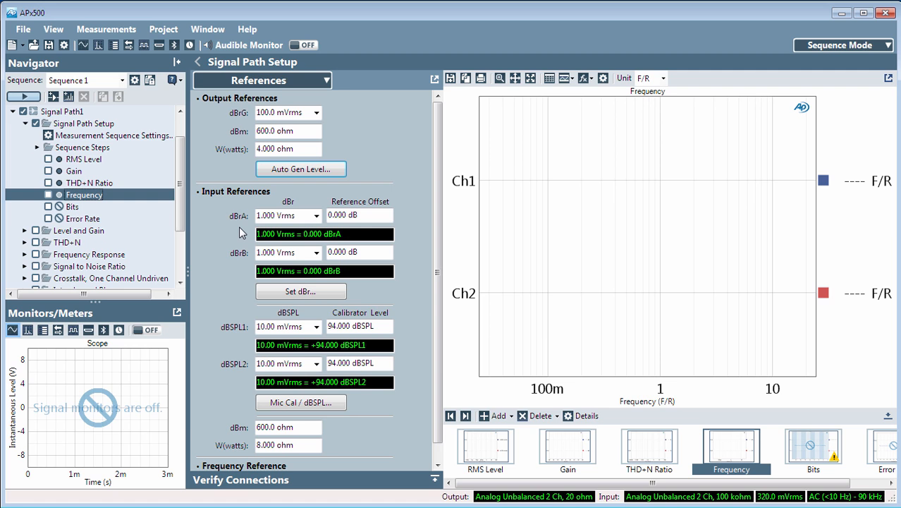
mouse_move(224, 238)
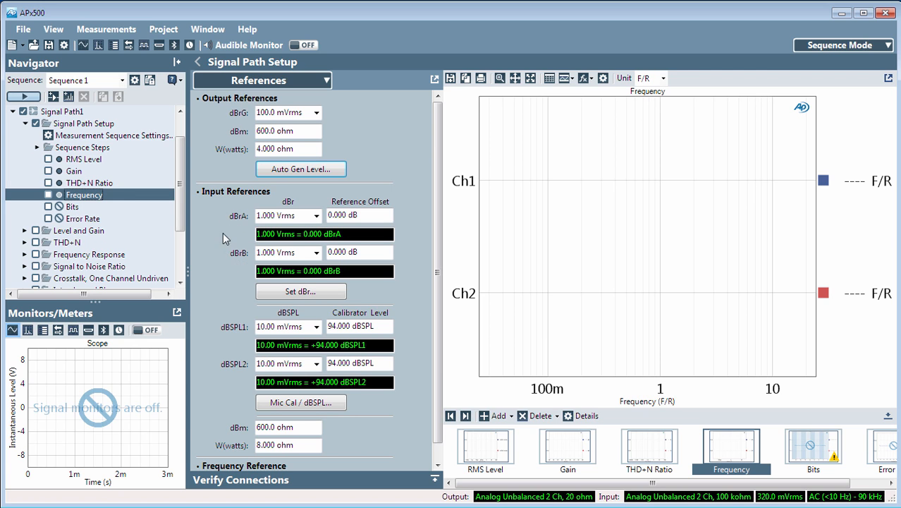